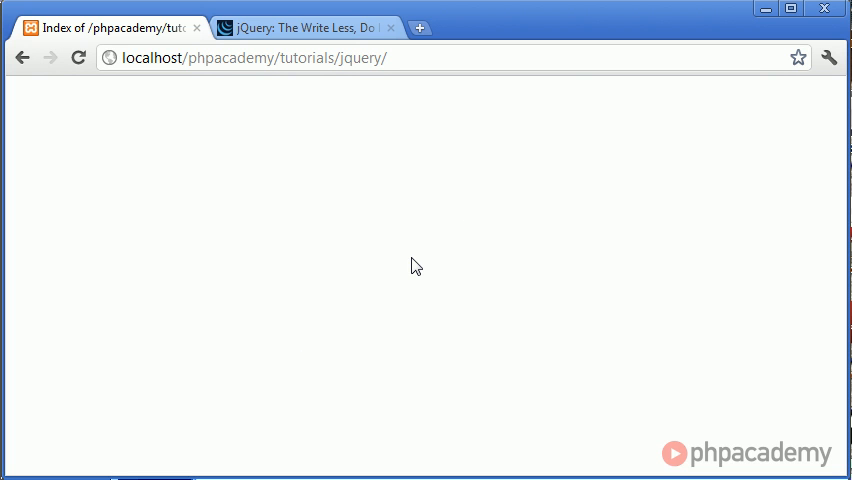
# Switch from Chrome to the ConTEXT editor showing the empty index.php
pyautogui.click(305, 27)
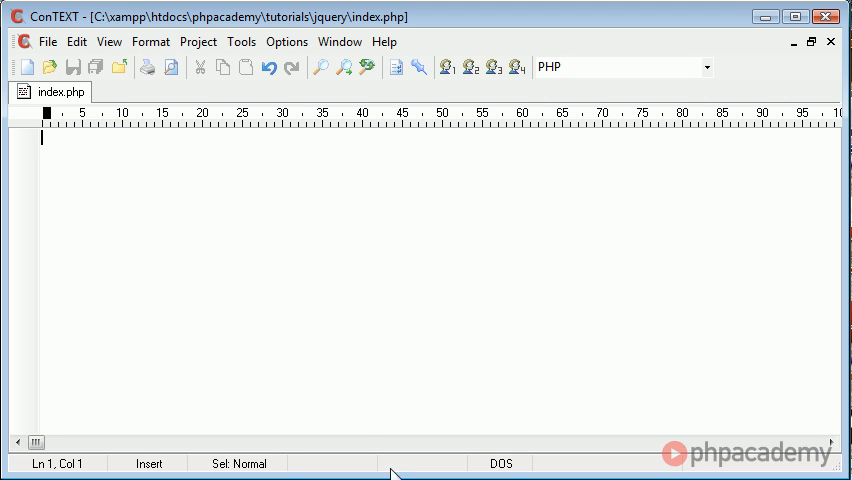
# Create a new blank document and confirm through File > Open that the js folder is empty
pyautogui.click(27, 67)
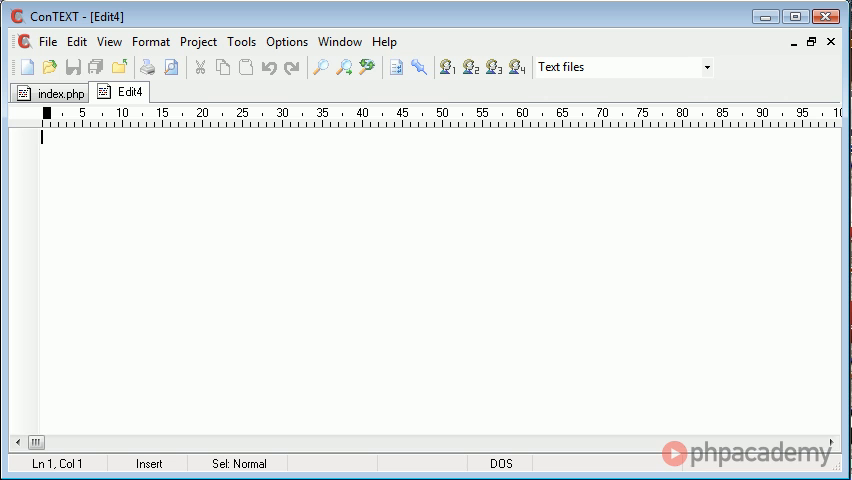
pyautogui.moveTo(283, 282)
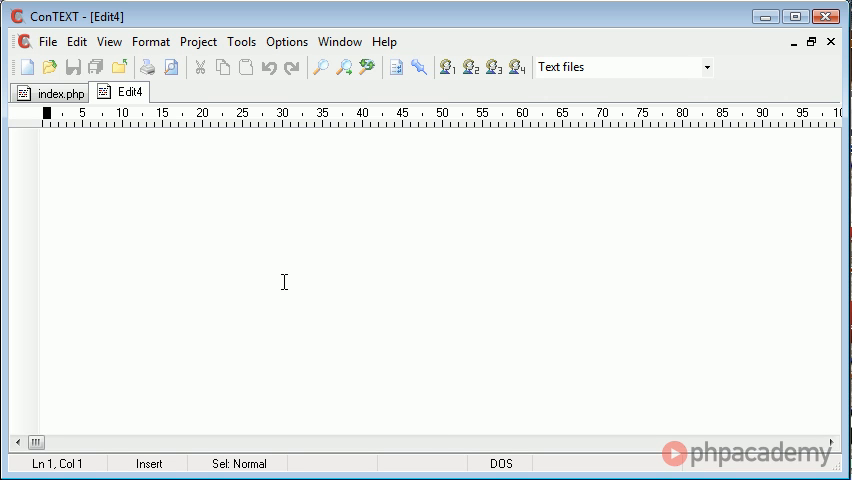
pyautogui.moveTo(125, 178)
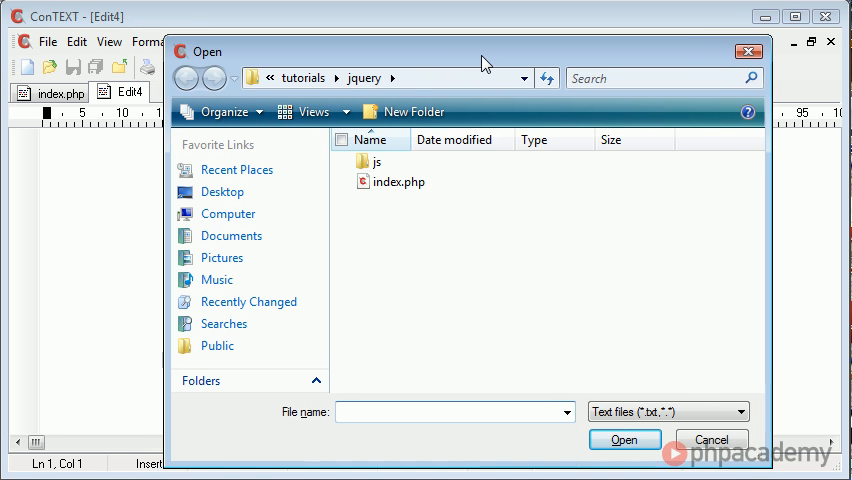
pyautogui.moveTo(399, 182)
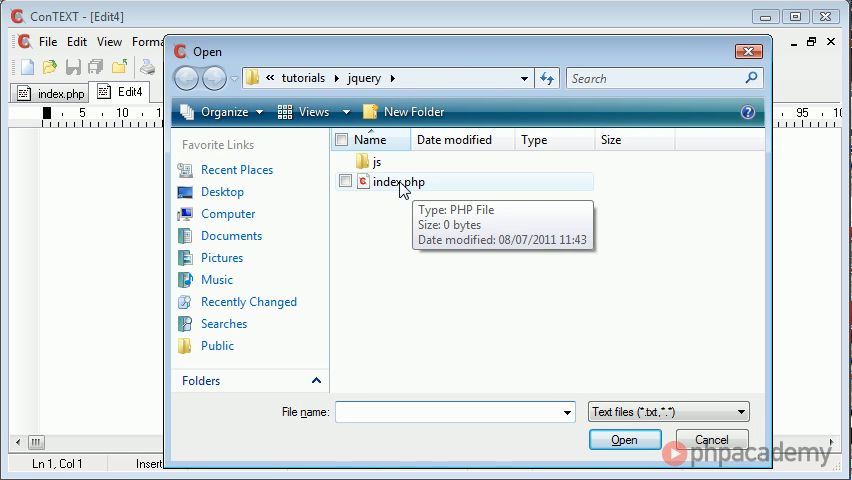
pyautogui.moveTo(378, 161)
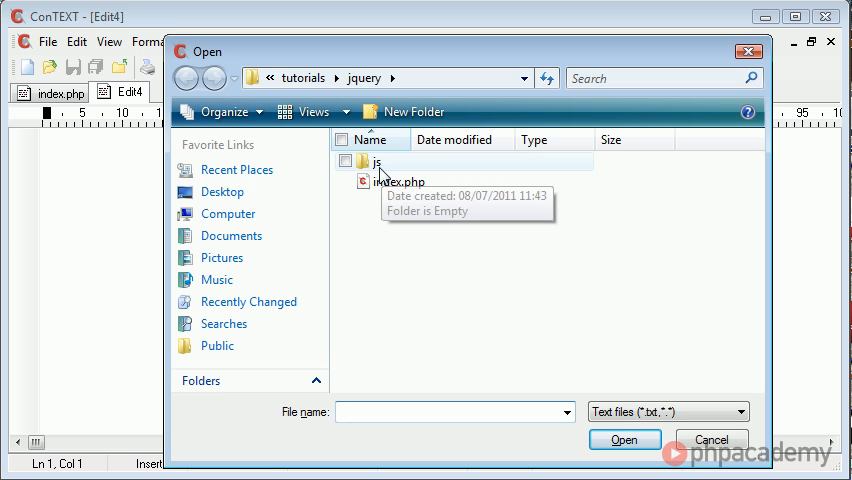
pyautogui.doubleClick(378, 161)
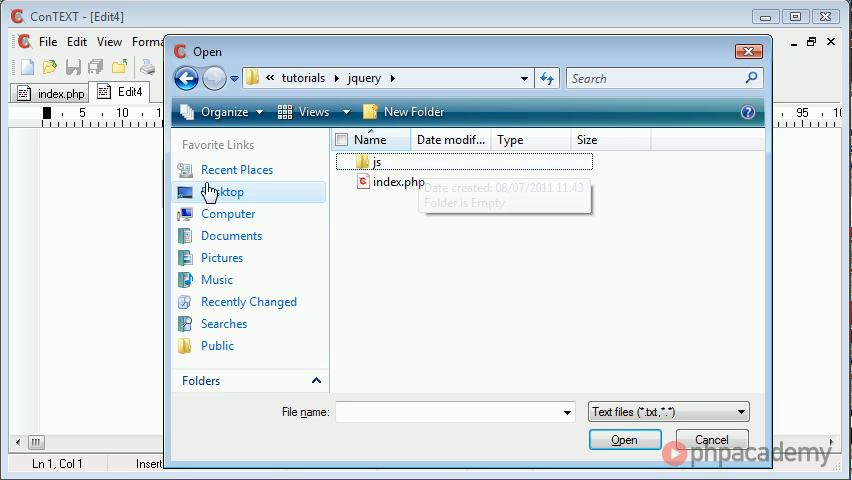
pyautogui.doubleClick(378, 161)
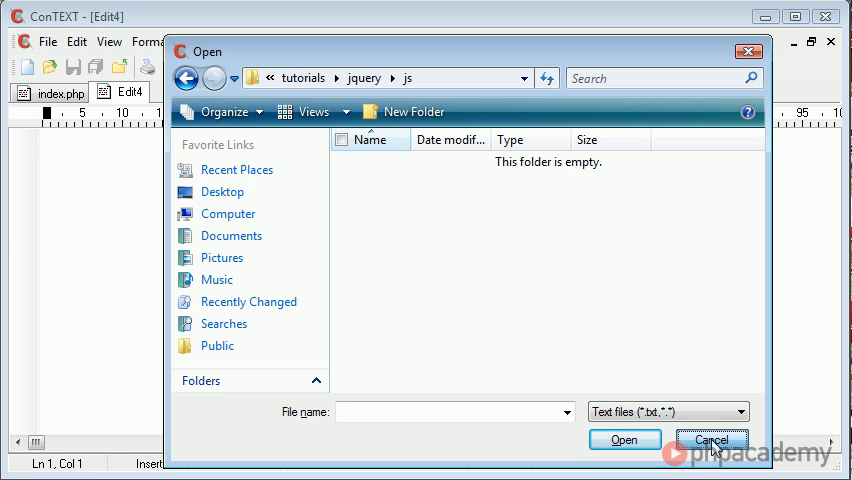
pyautogui.click(712, 440)
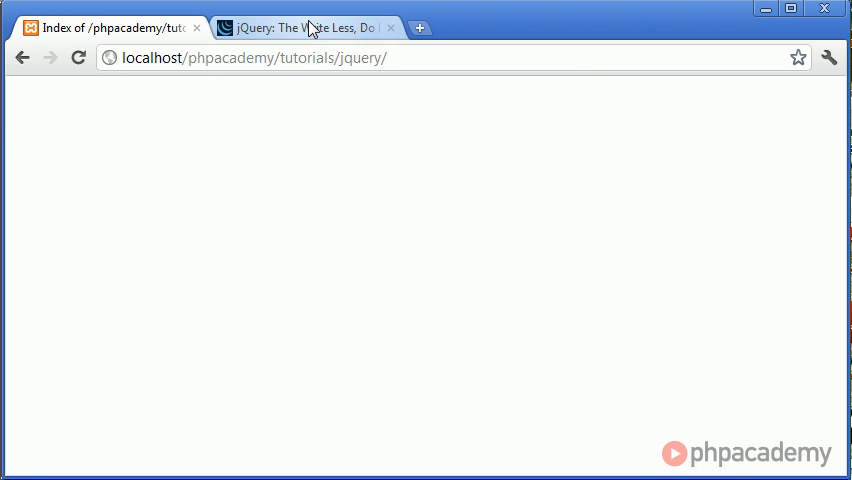
# Open the minified production jQuery 1.6.2 source on jQuery.com and copy all of it
pyautogui.click(300, 27)
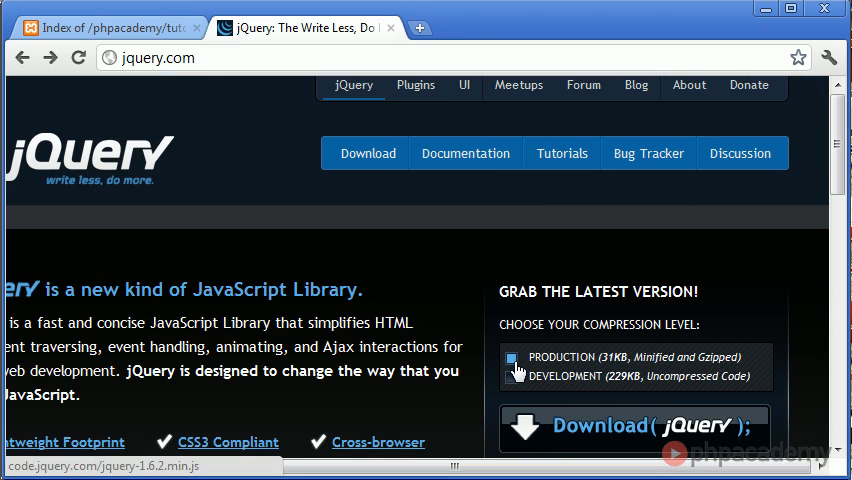
pyautogui.scroll(-3)
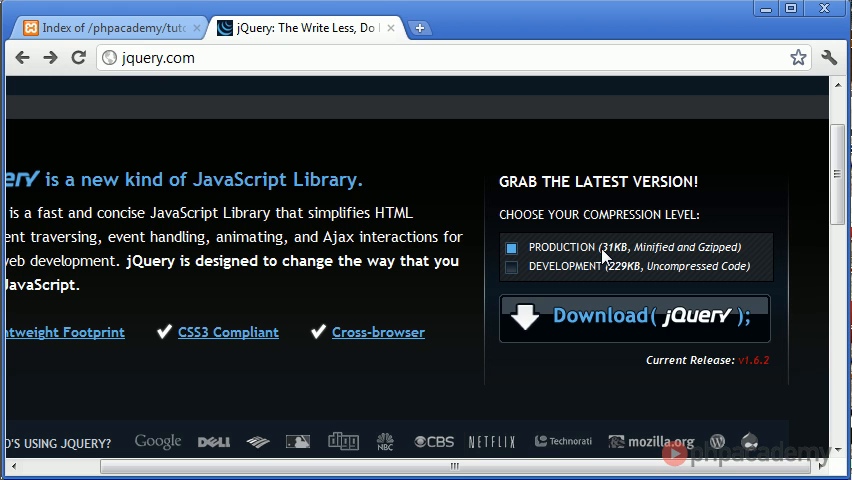
pyautogui.click(636, 317)
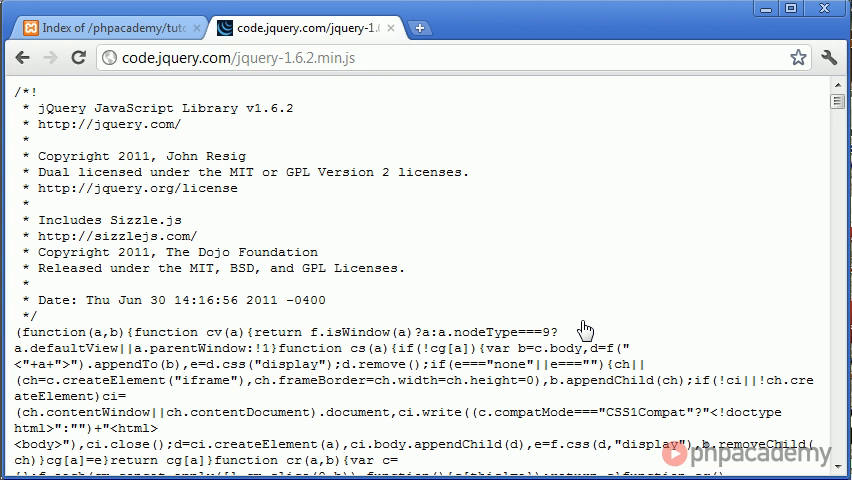
pyautogui.moveTo(641, 207)
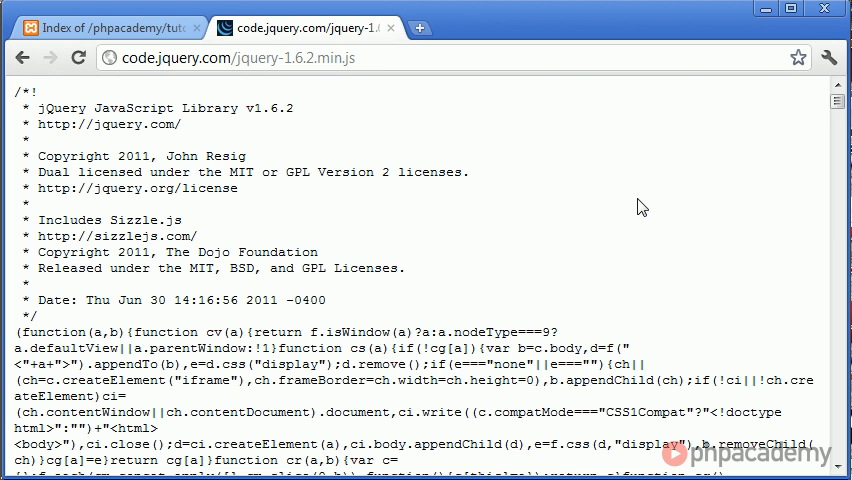
pyautogui.moveTo(520, 240)
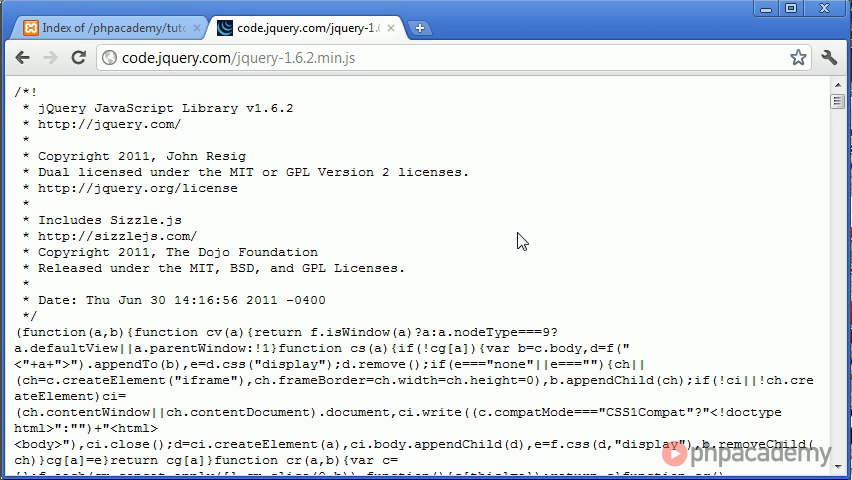
pyautogui.moveTo(655, 243)
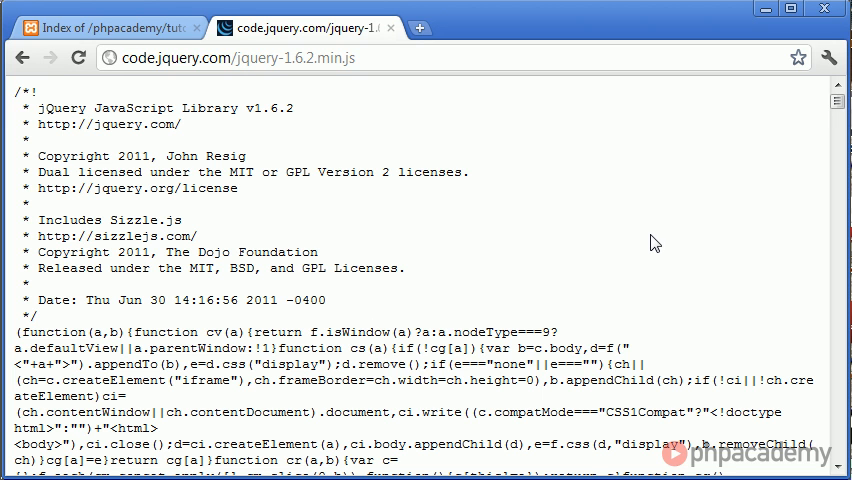
pyautogui.press('ctrl+a')
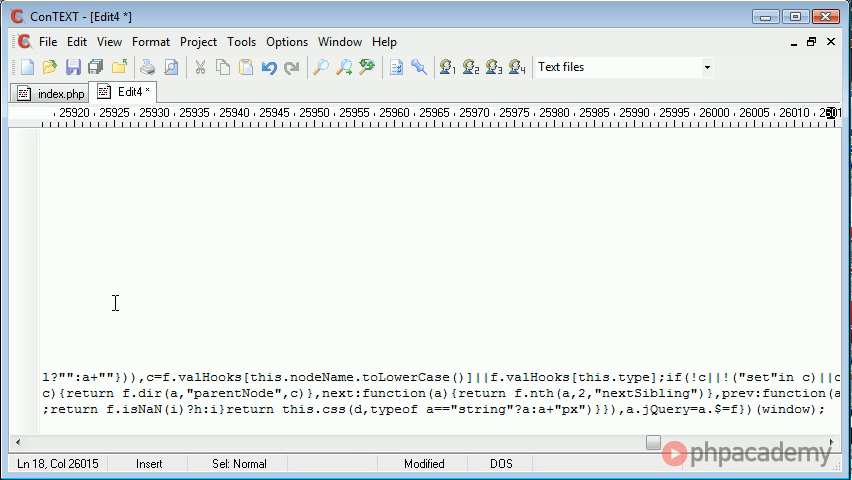
# Save the library as jquery.js in the js folder and close its tab
pyautogui.press('Ctrl+Home')
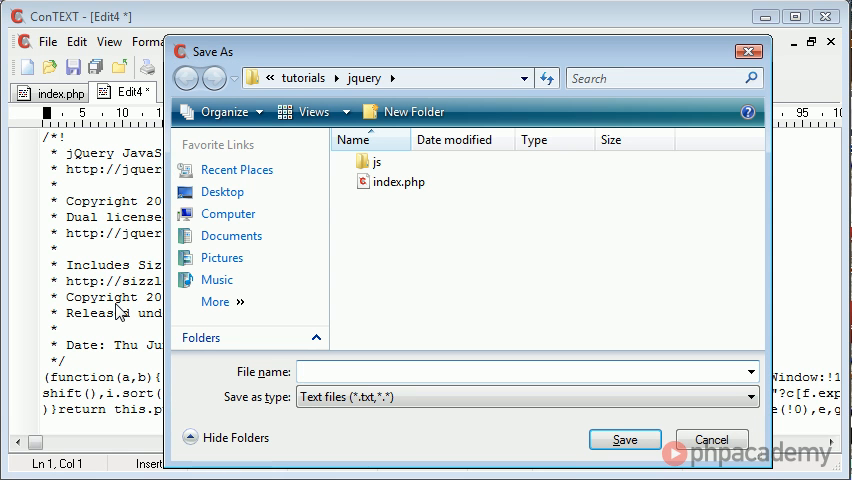
pyautogui.doubleClick(372, 161)
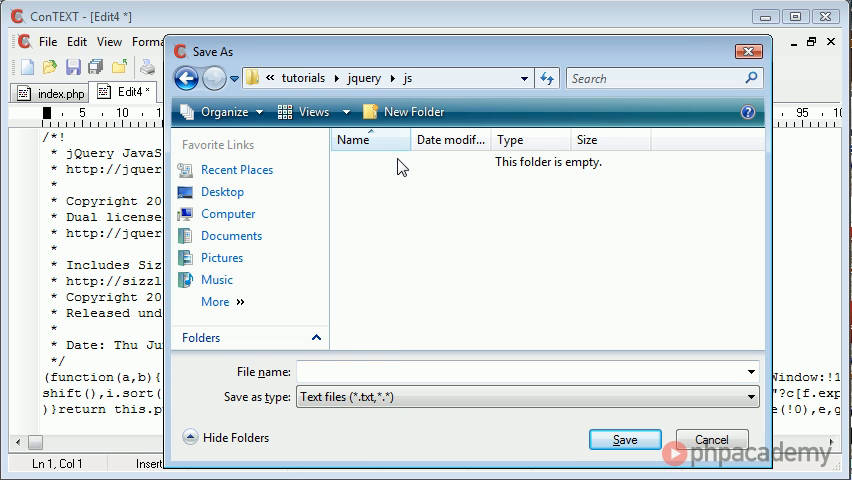
pyautogui.write('jquery.')
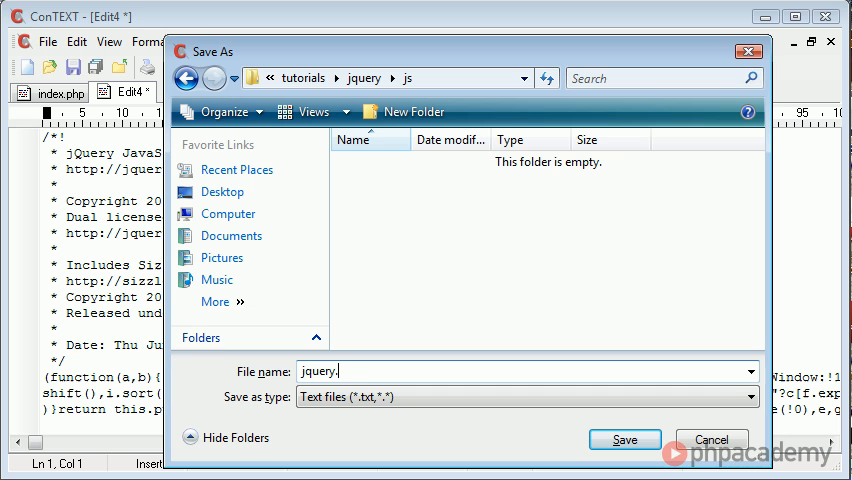
pyautogui.click(624, 440)
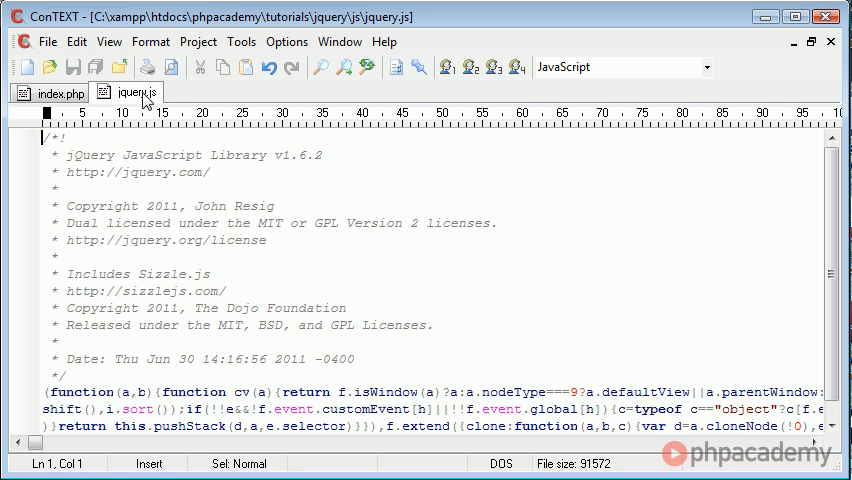
pyautogui.rightClick(126, 92)
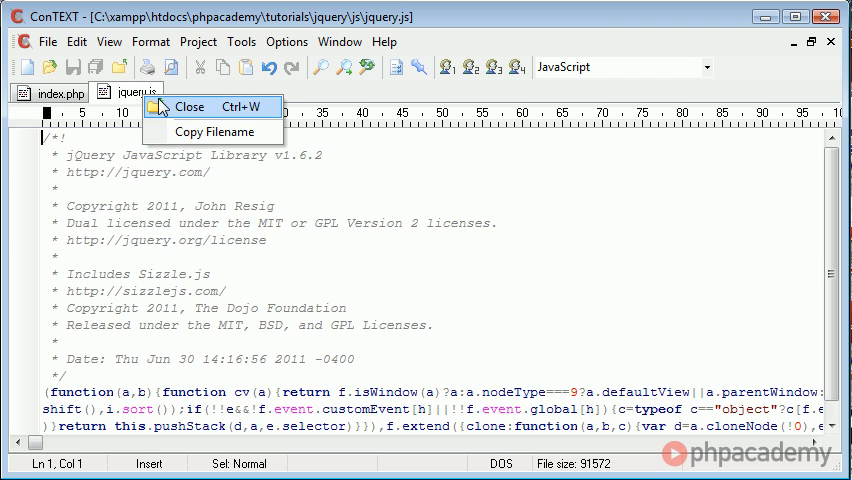
pyautogui.click(188, 106)
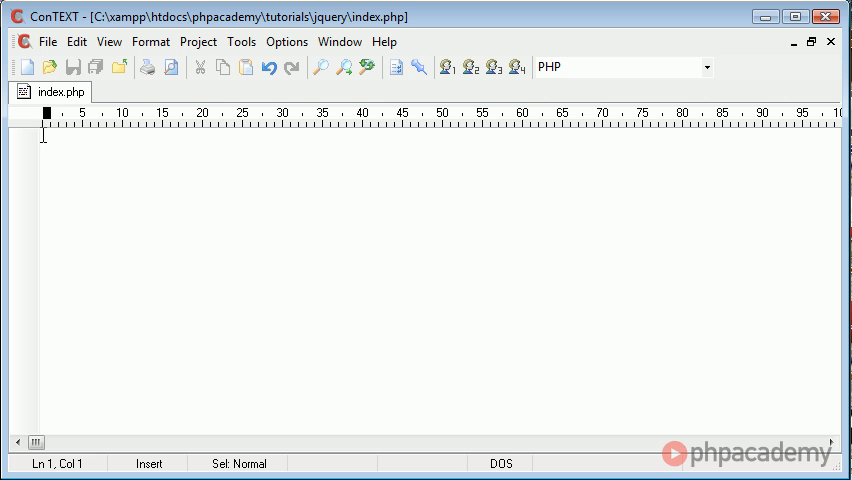
# Type an HTML skeleton with html, head and body tags into index.php
pyautogui.write('<html>')
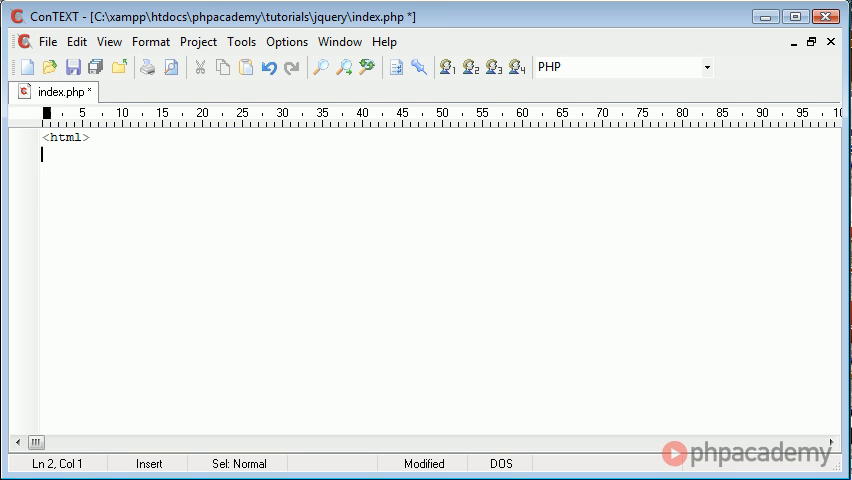
pyautogui.write('</html>')
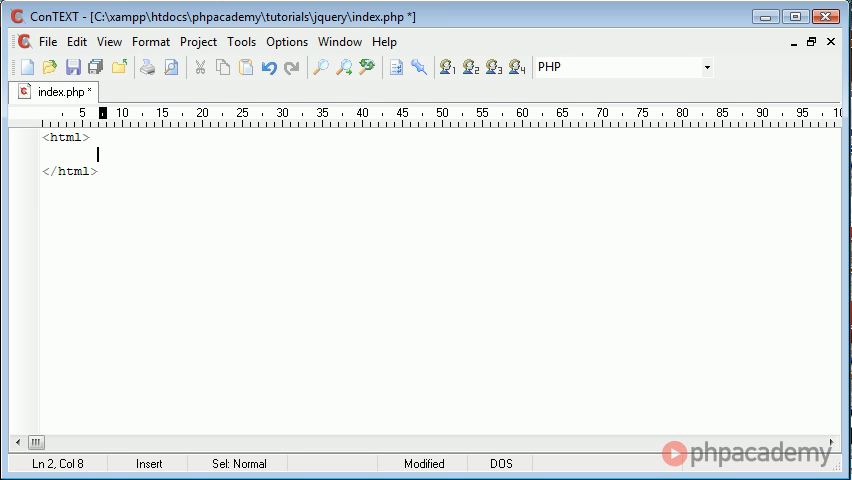
pyautogui.write('<head>')
pyautogui.write('</head>')
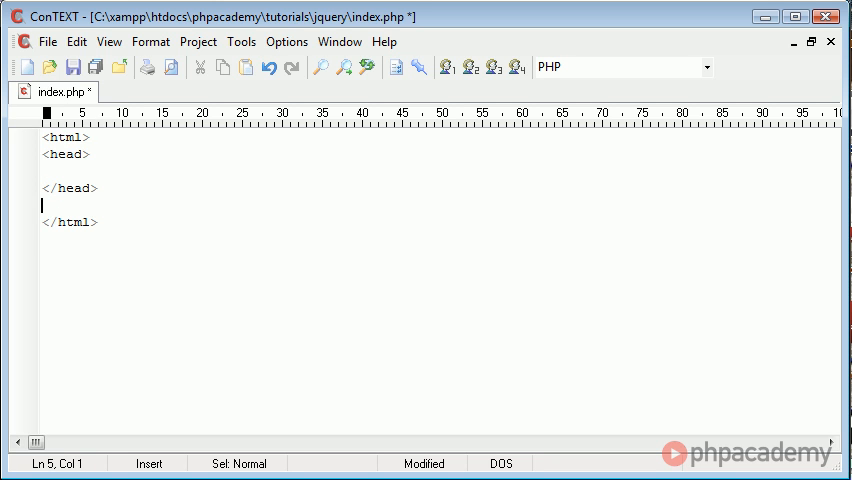
pyautogui.write('<body>')
pyautogui.write('</body>')
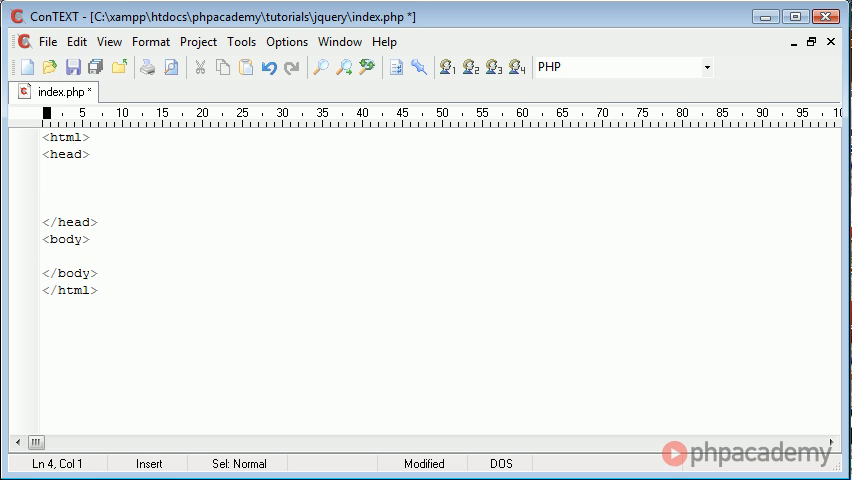
# Add a script tag with type "text/javascript" and src "js/jquery.js"
pyautogui.write('<scr')
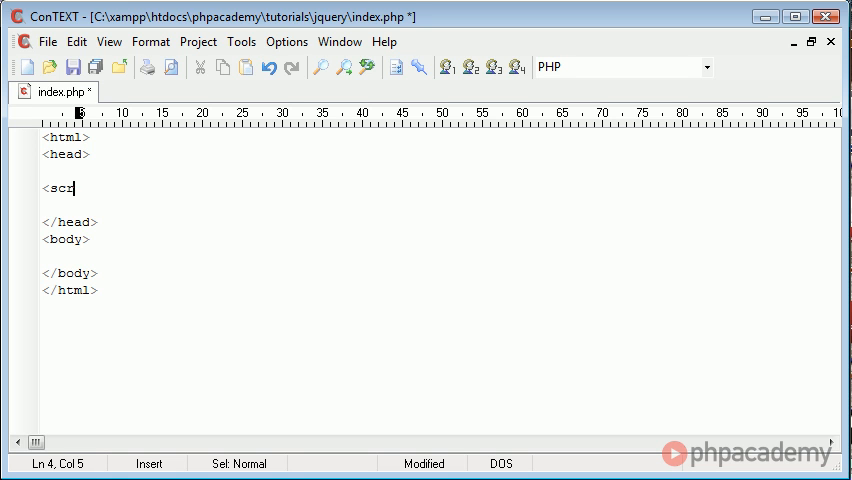
pyautogui.write('ipt type="">')
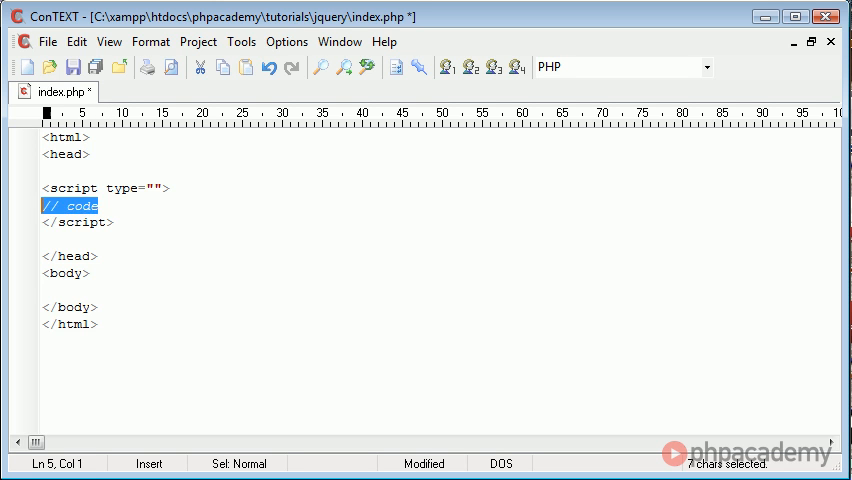
pyautogui.press('Delete')
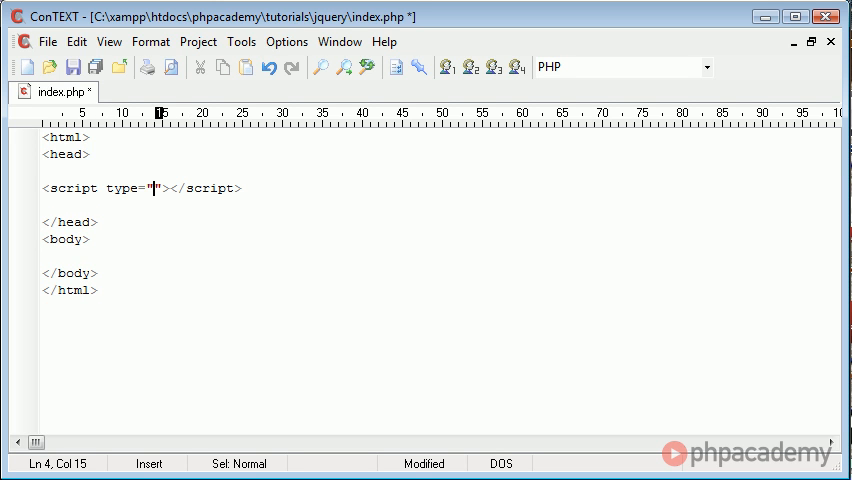
pyautogui.write('"')
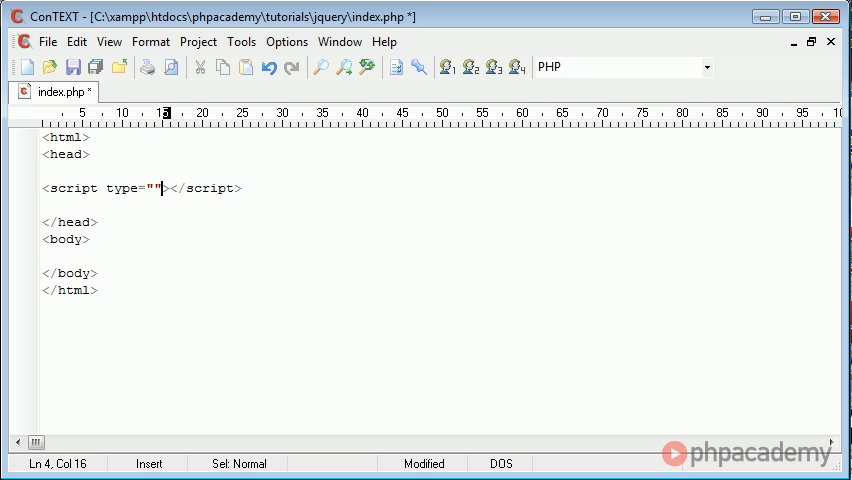
pyautogui.write('src=""')
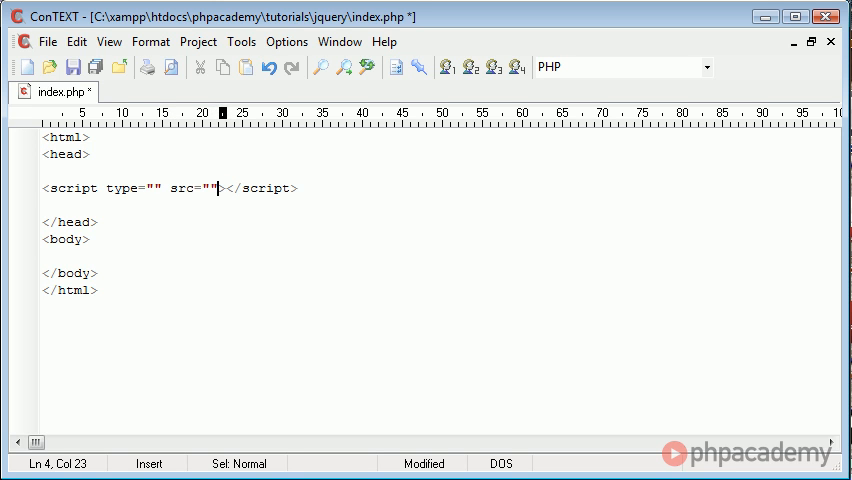
pyautogui.write('text')
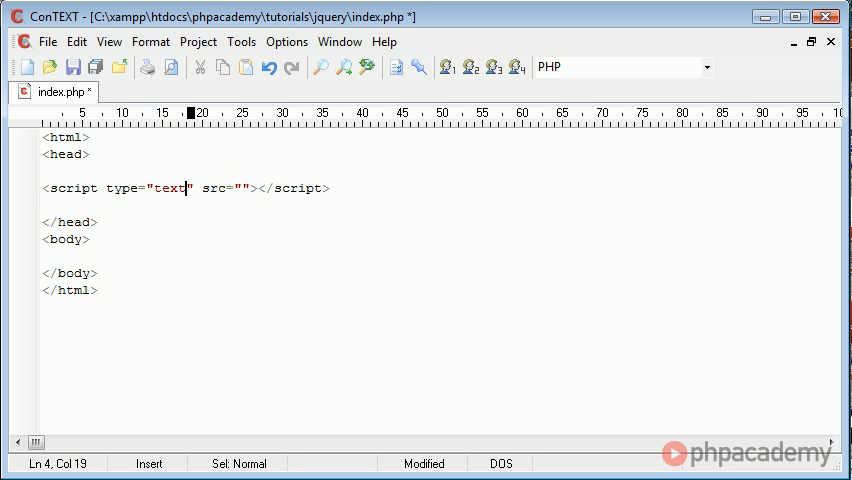
pyautogui.write('/javascript')
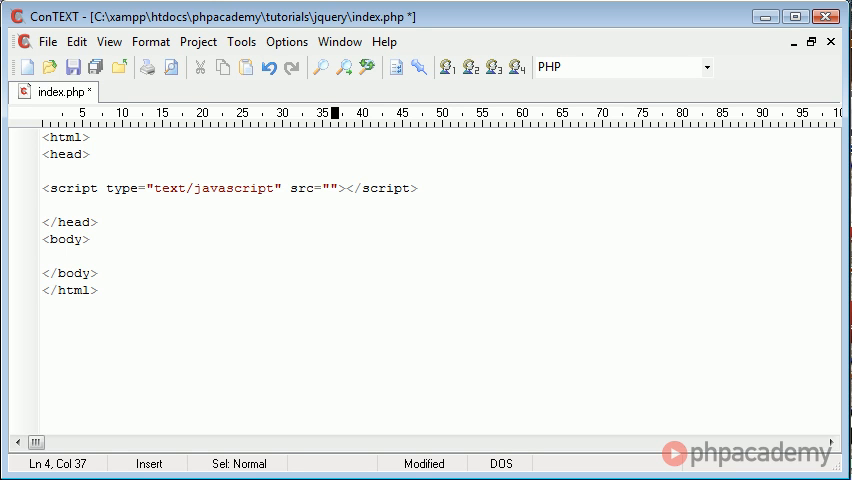
pyautogui.write('js/')
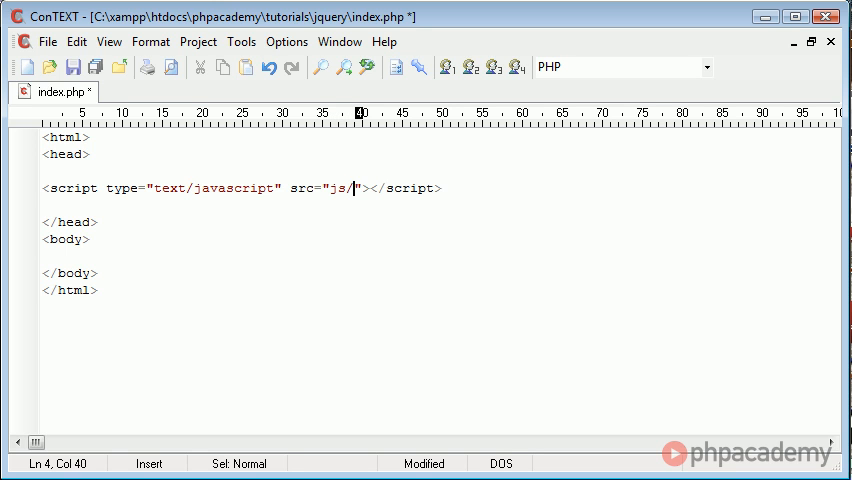
pyautogui.write('jquery')
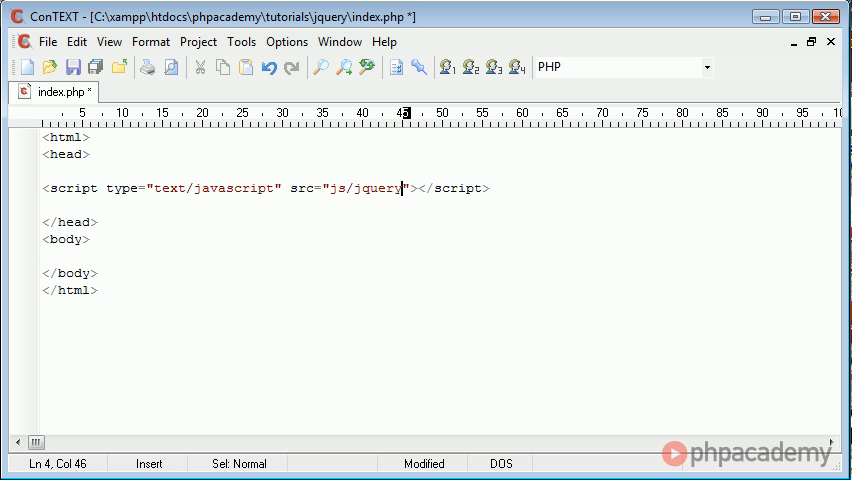
pyautogui.write('.js')
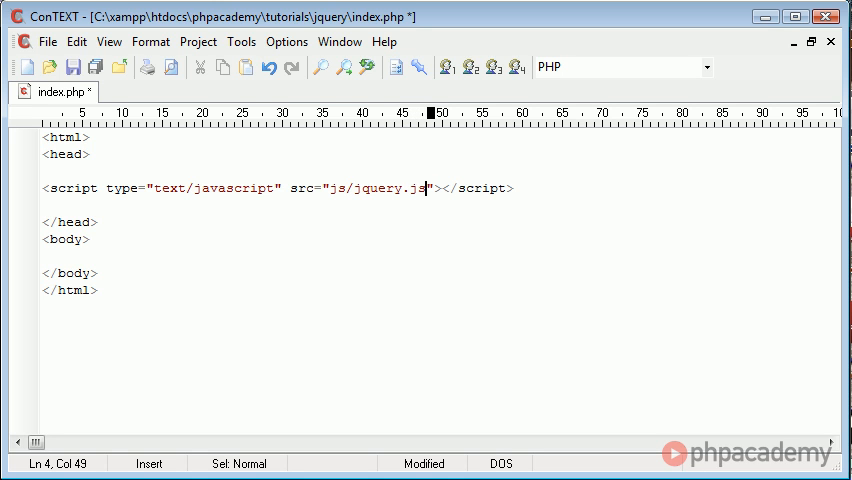
pyautogui.click(72, 67)
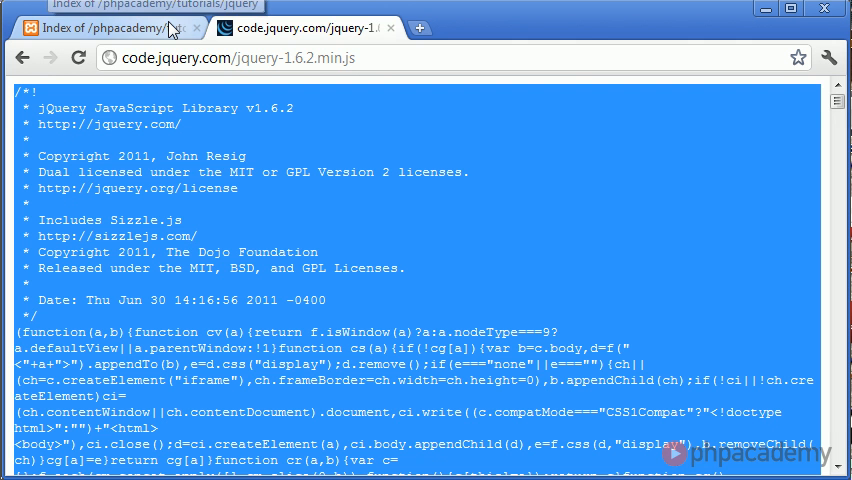
# Bring the localhost/phpacademy/tutorials/jquery/ tab to the front, showing a blank page
pyautogui.click(110, 27)
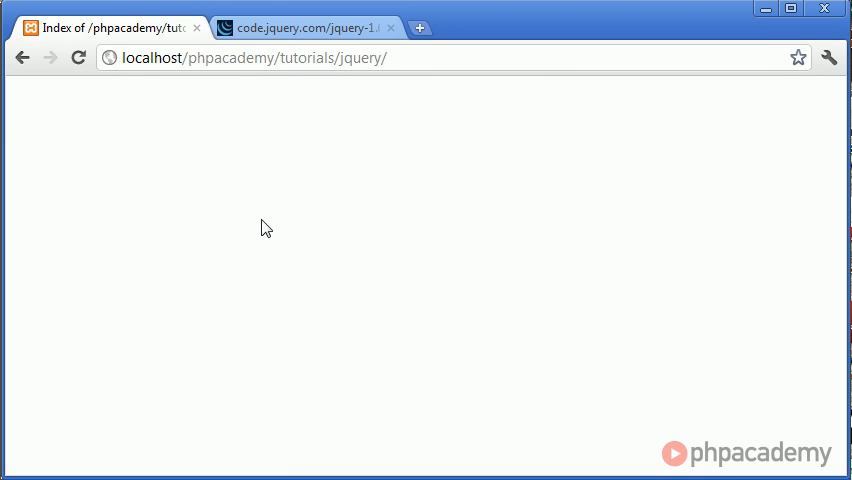
pyautogui.moveTo(268, 245)
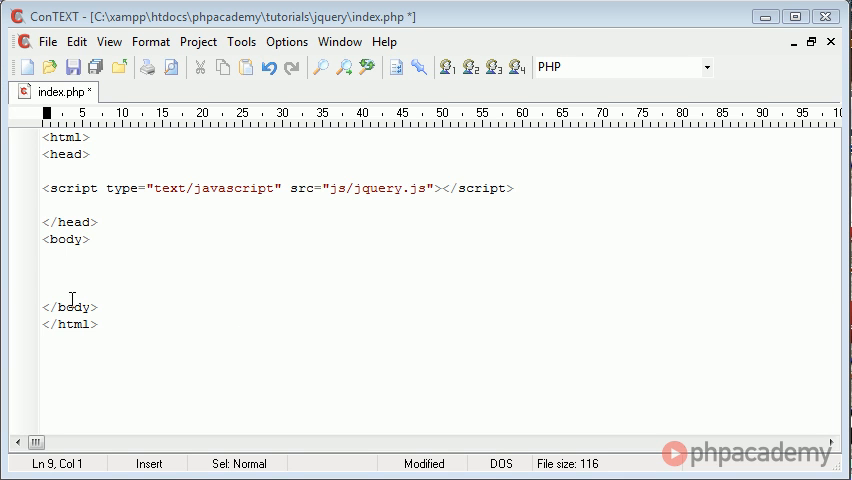
# Add a <p>Click here to hide me</p> paragraph and type onclick= in its opening tag
pyautogui.write('<p>')
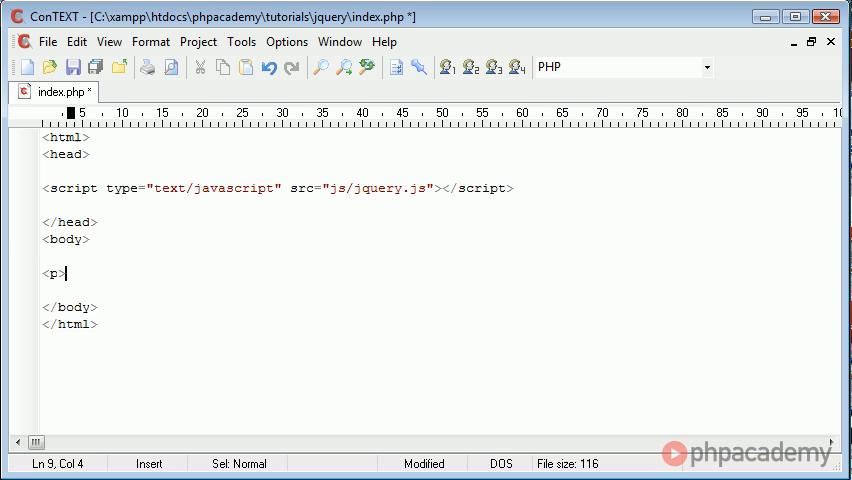
pyautogui.write('</p>')
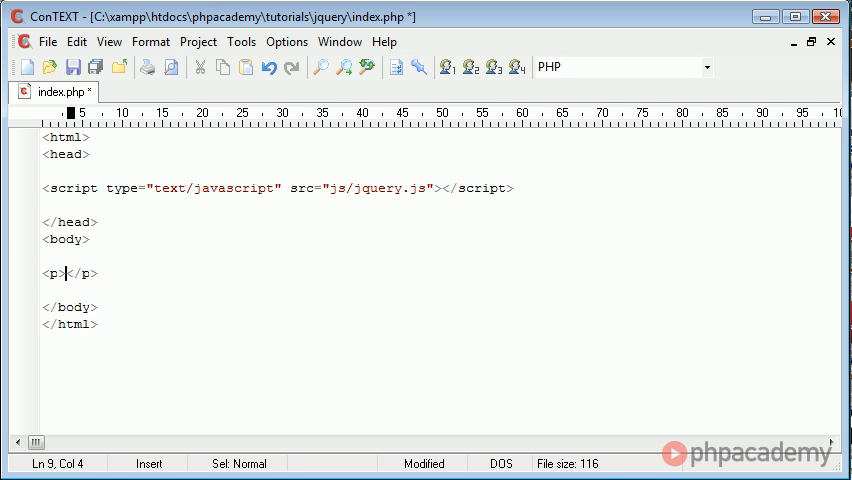
pyautogui.write('Click')
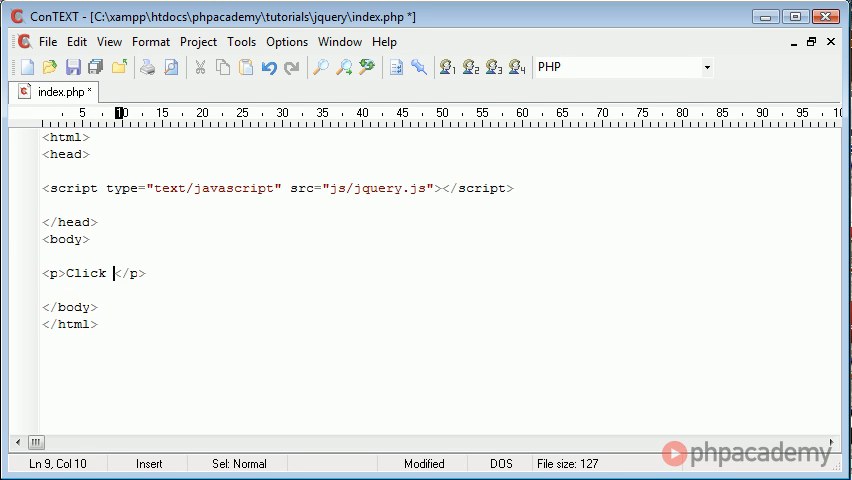
pyautogui.write('here to hide')
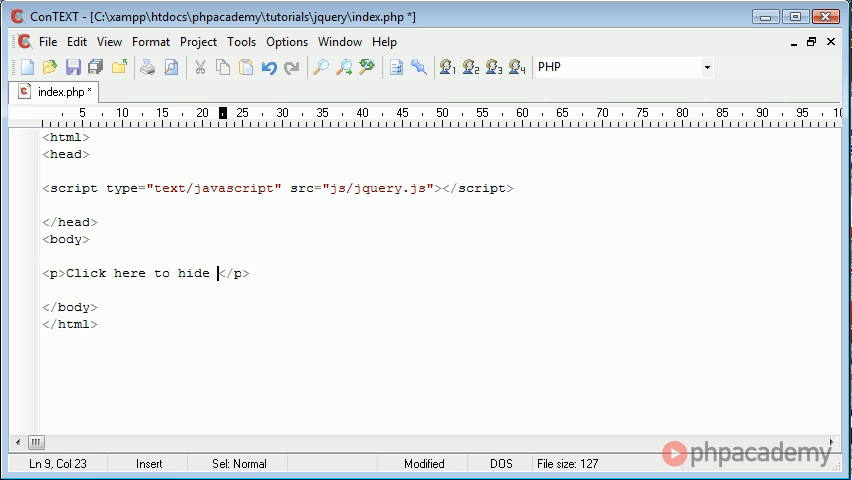
pyautogui.write('me')
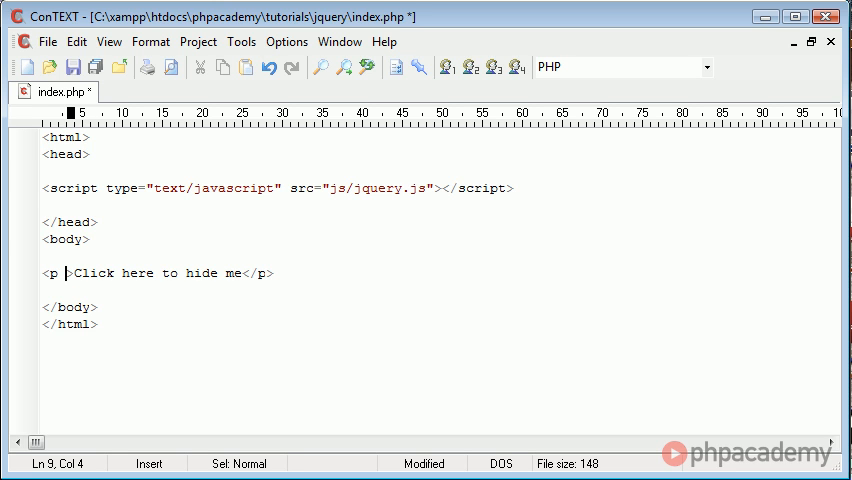
pyautogui.write('onclick="')
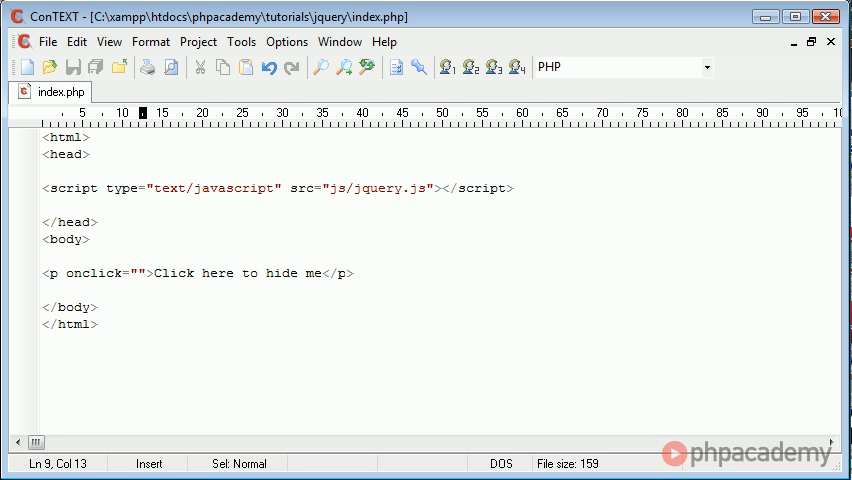
# Type $(this).hide(); as the onclick value, highlighting 'this' along the way
pyautogui.write('$')
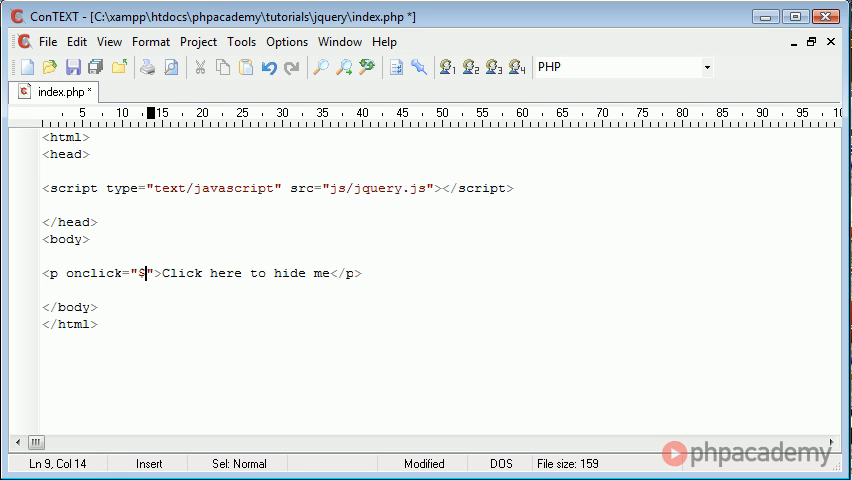
pyautogui.write('()')
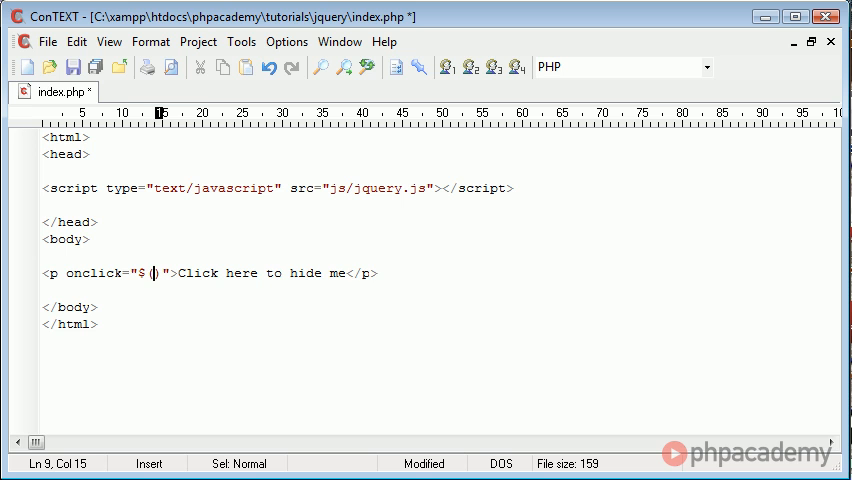
pyautogui.write('this')
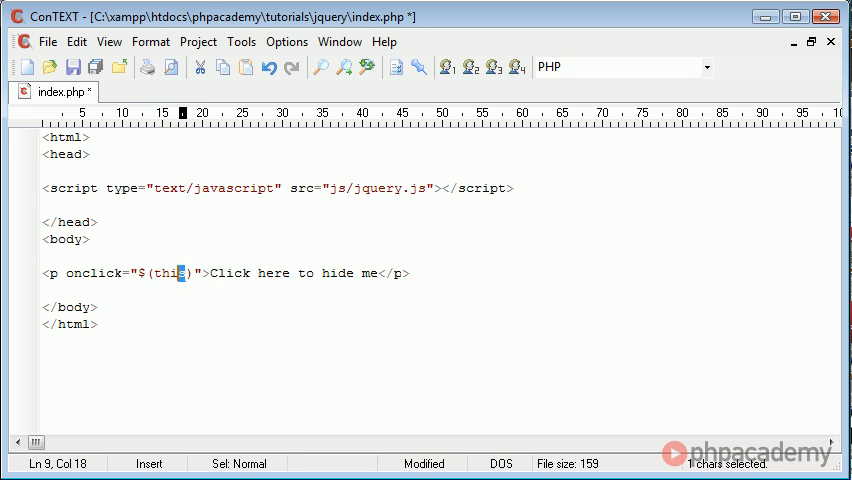
pyautogui.doubleClick(169, 273)
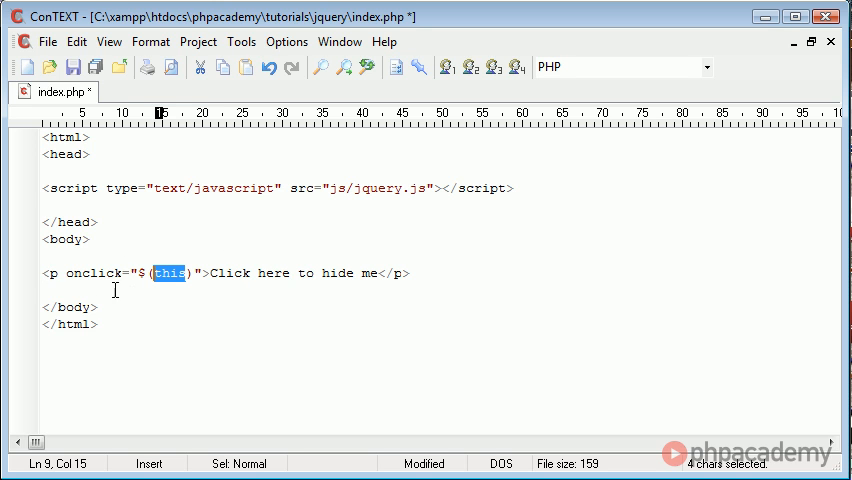
pyautogui.moveTo(165, 277)
pyautogui.write('.')
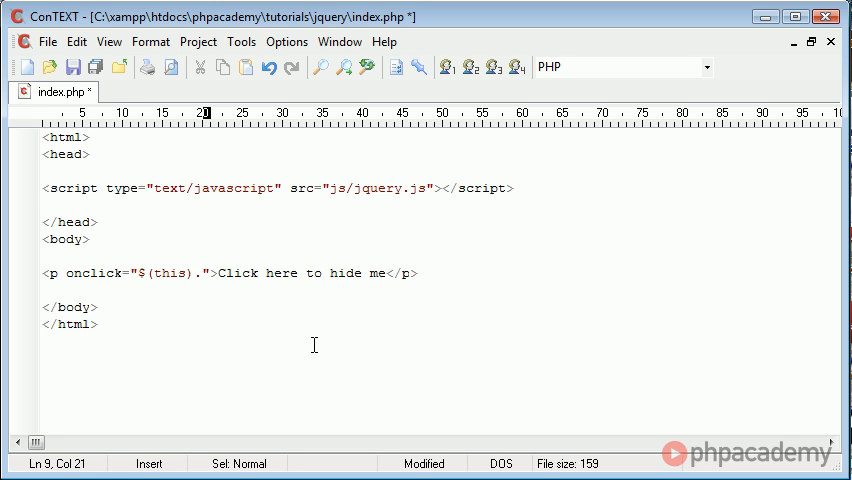
pyautogui.write('hide')
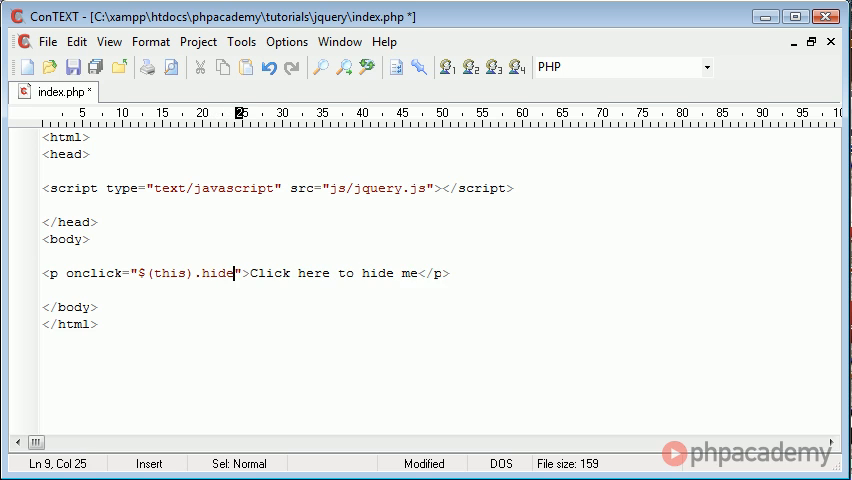
pyautogui.write('()')
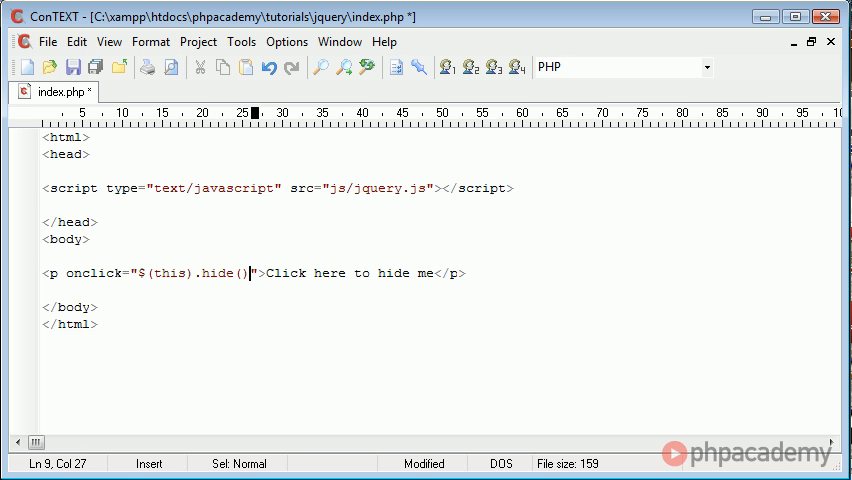
pyautogui.write(';')
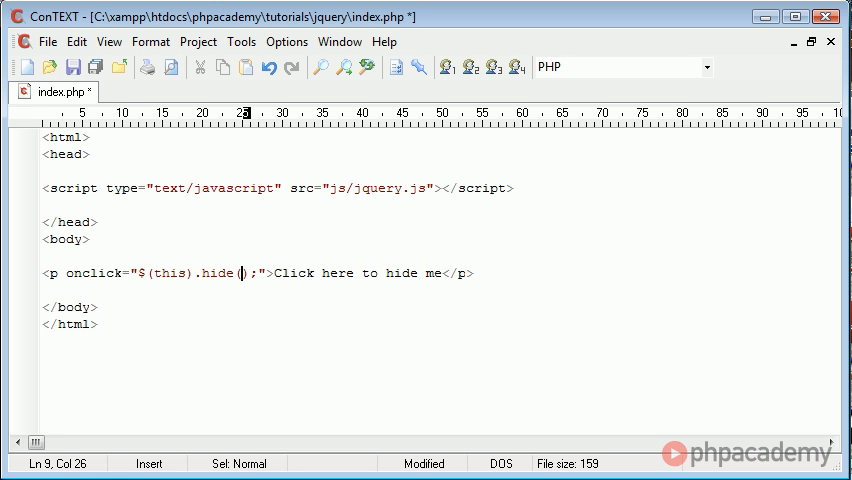
# Enter the hide duration so the call reads $(this).hide(1000);
pyautogui.write('1000')
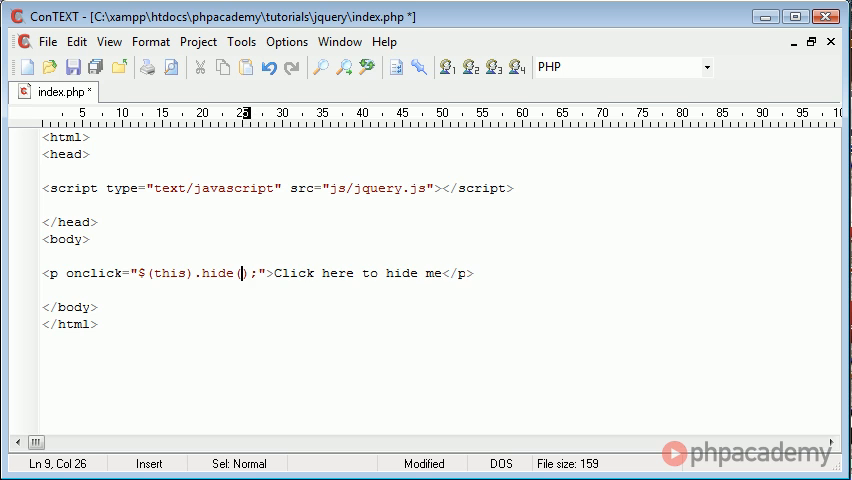
pyautogui.write('500')
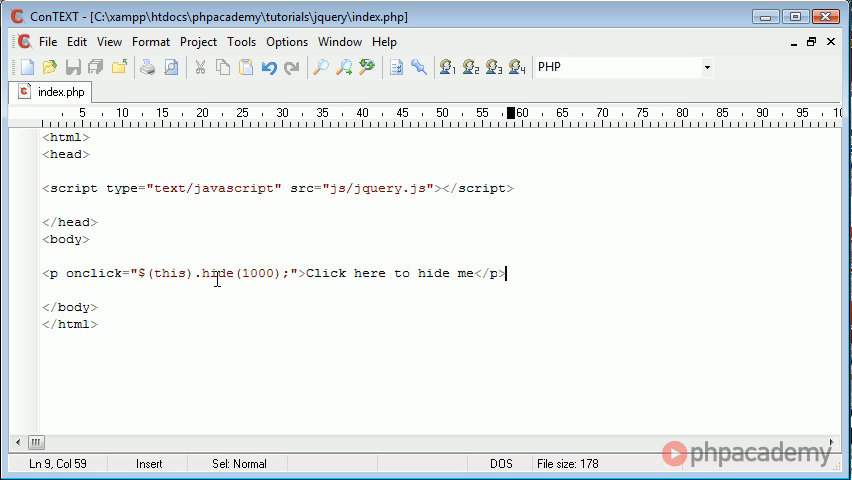
pyautogui.moveTo(236, 303)
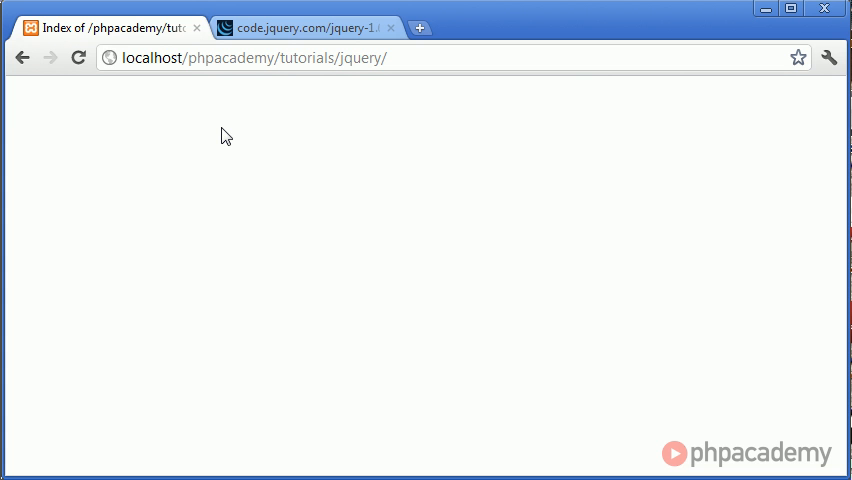
# Reload the local page and click the 'Click here to hide me' paragraph to test it
pyautogui.click(78, 57)
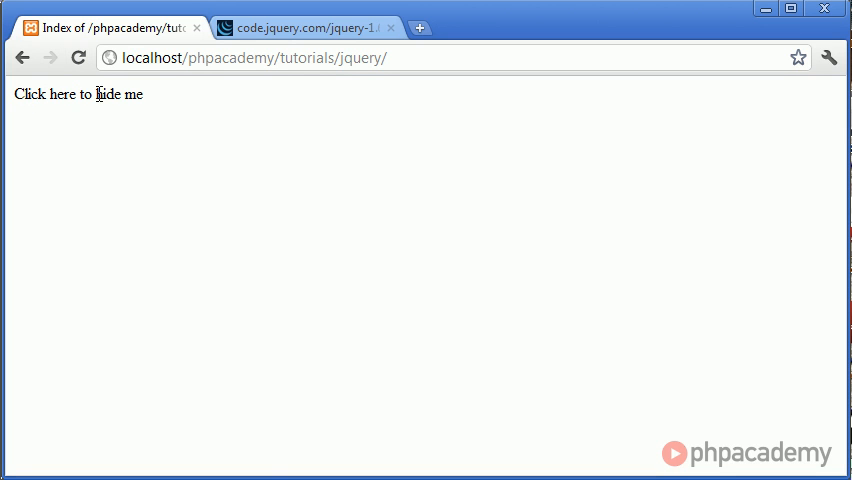
pyautogui.click(78, 93)
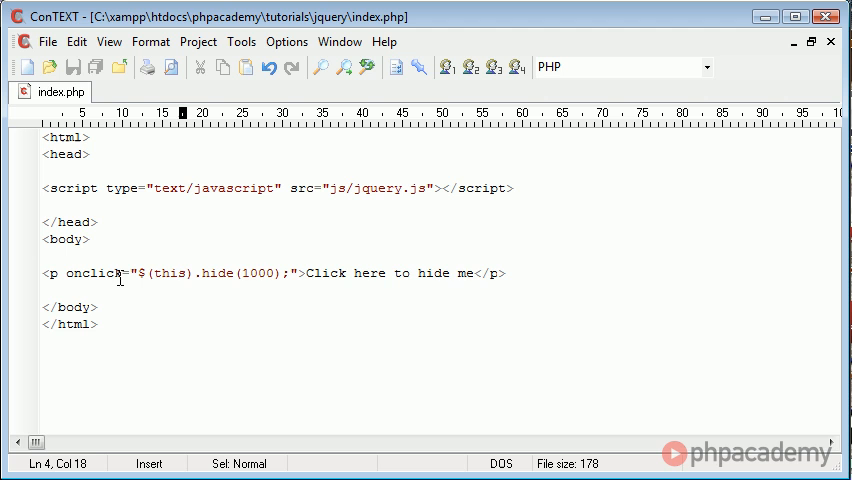
pyautogui.click(520, 188)
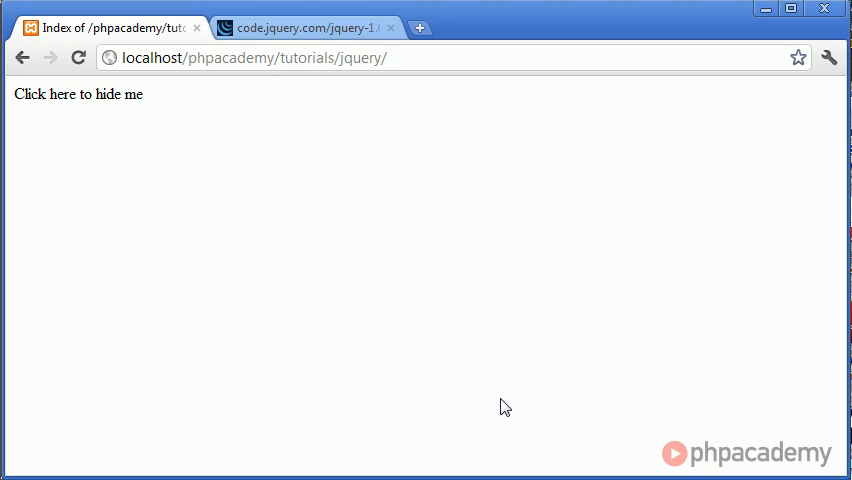
# Double-click the 'Click here to hide me' paragraph in Chrome to test the hide effect
pyautogui.doubleClick(78, 93)
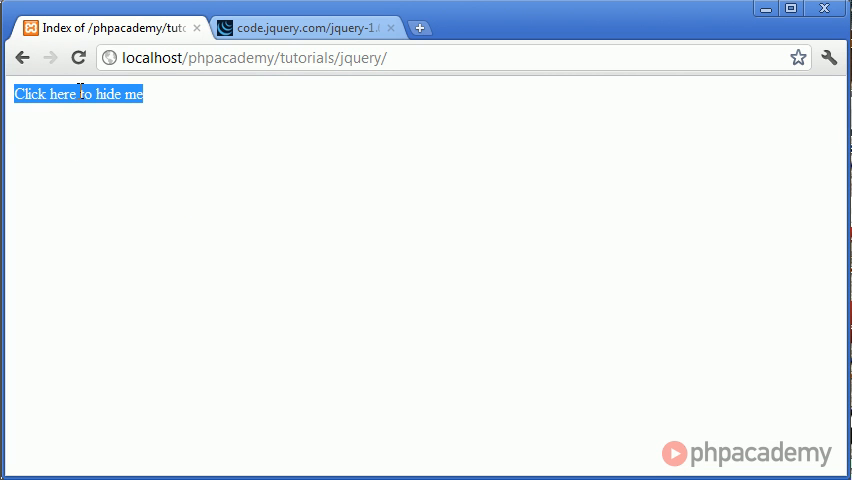